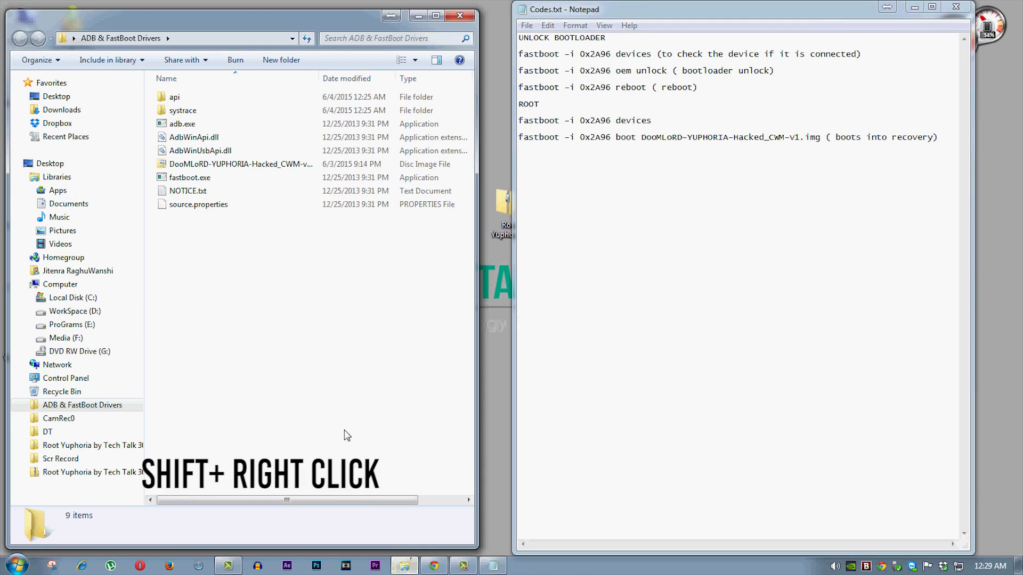
pyautogui.moveTo(307, 328)
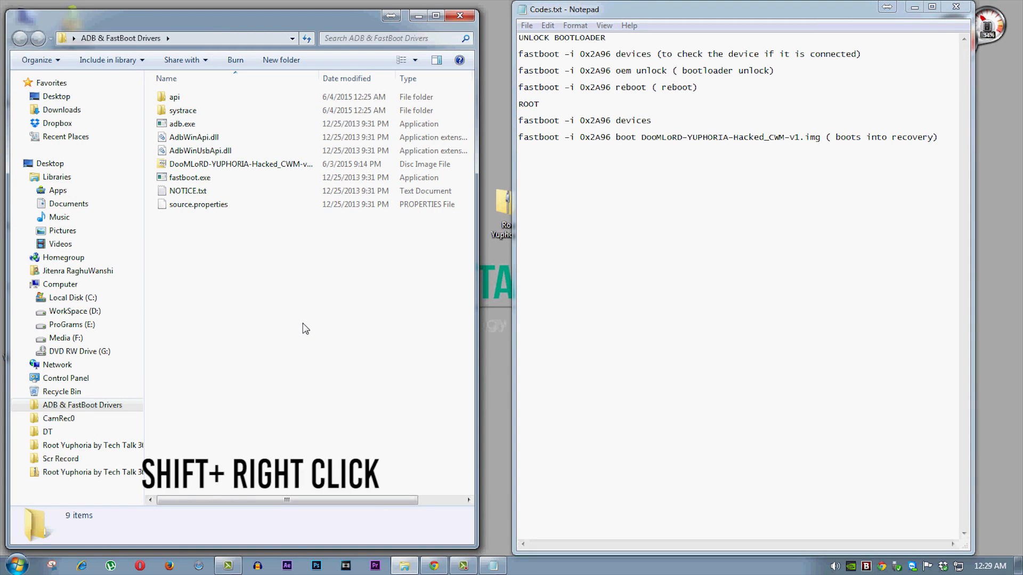
# Open a command window in the ADB & FastBoot Drivers folder from the extended context menu
pyautogui.rightClick(303, 328)
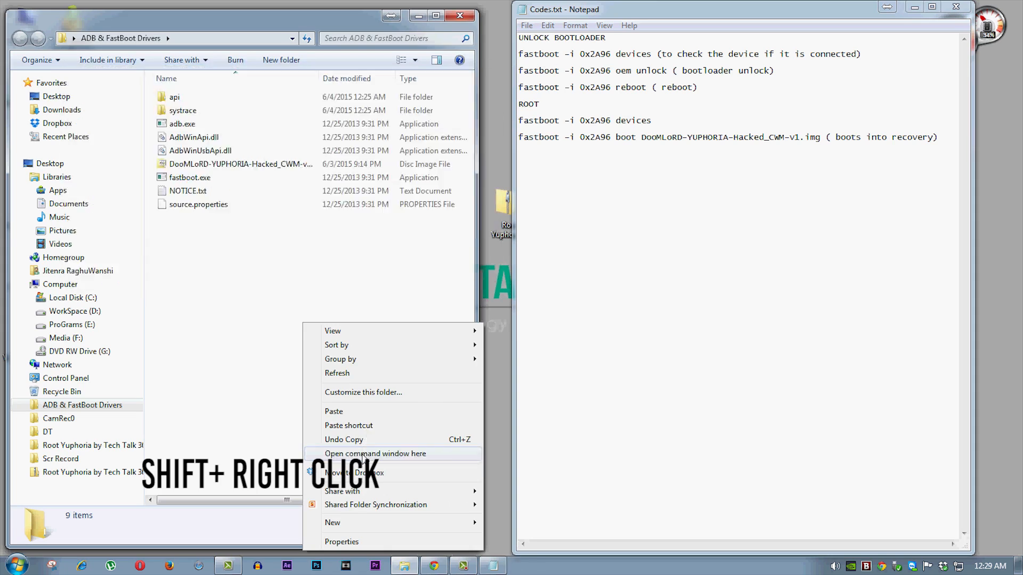
pyautogui.click(375, 454)
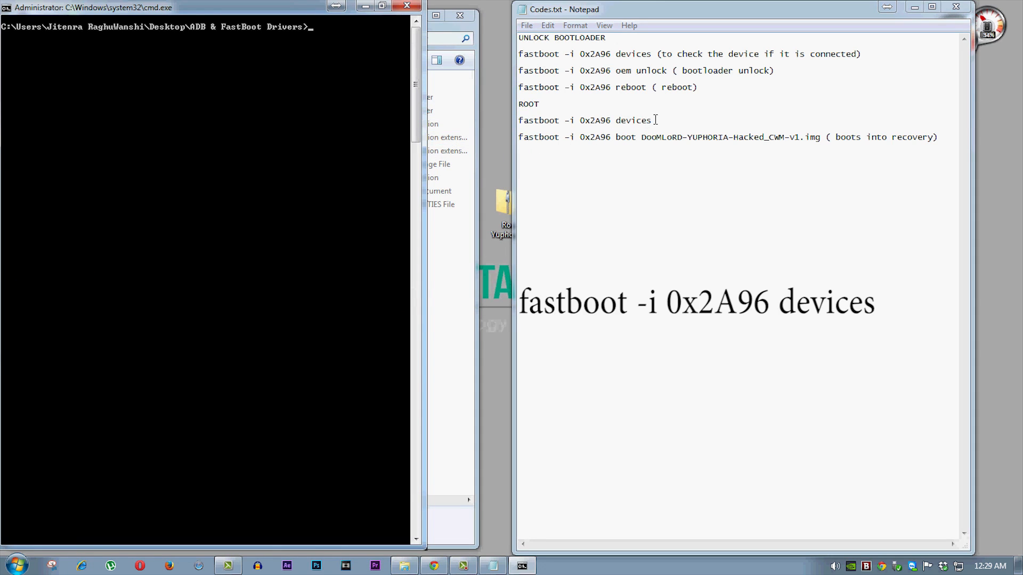
# Paste and run 'fastboot -i 0x2A96 devices' to list the phone in fastboot mode
pyautogui.rightClick(585, 120)
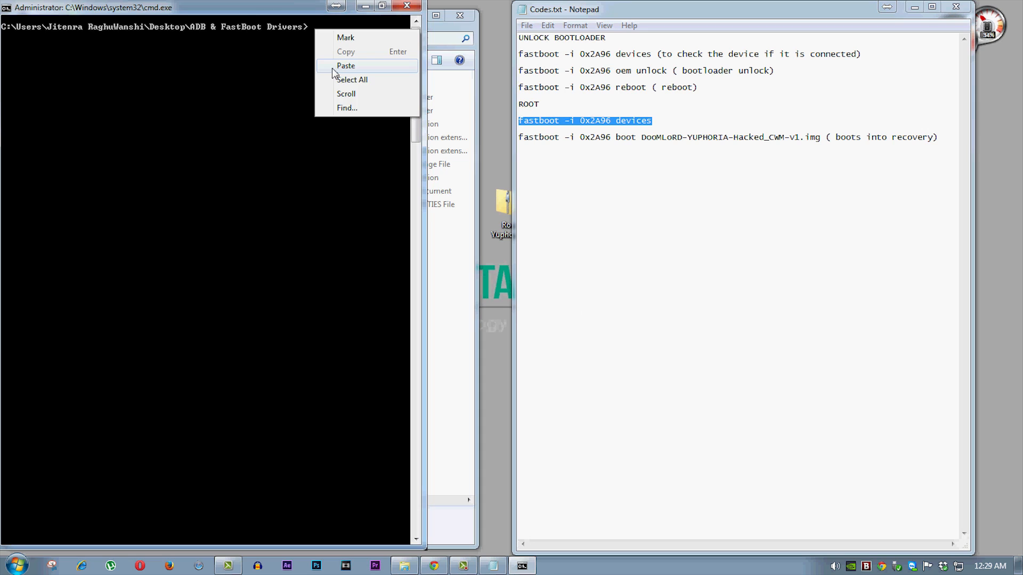
pyautogui.click(345, 65)
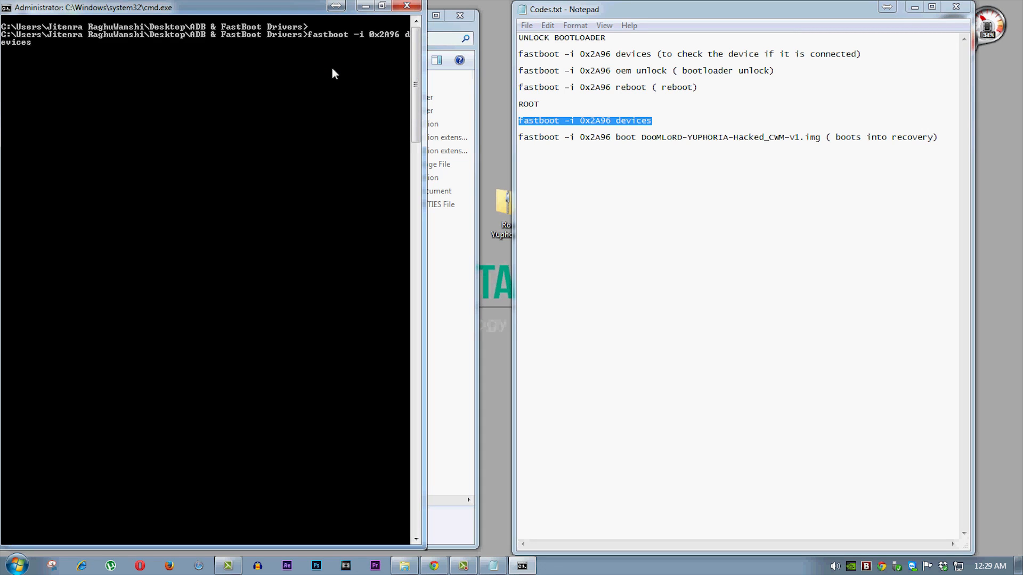
pyautogui.press('Return')
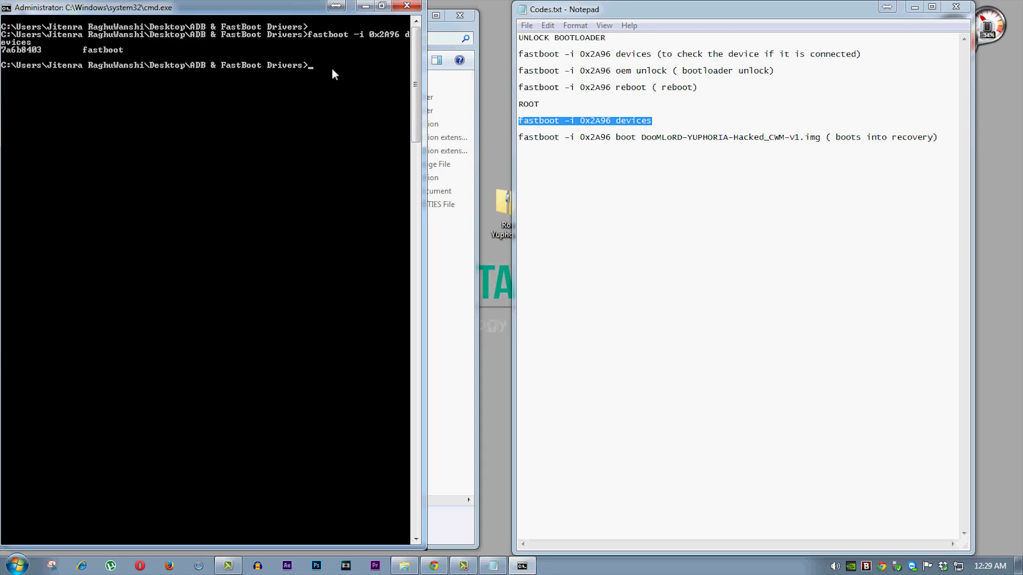
pyautogui.moveTo(106, 58)
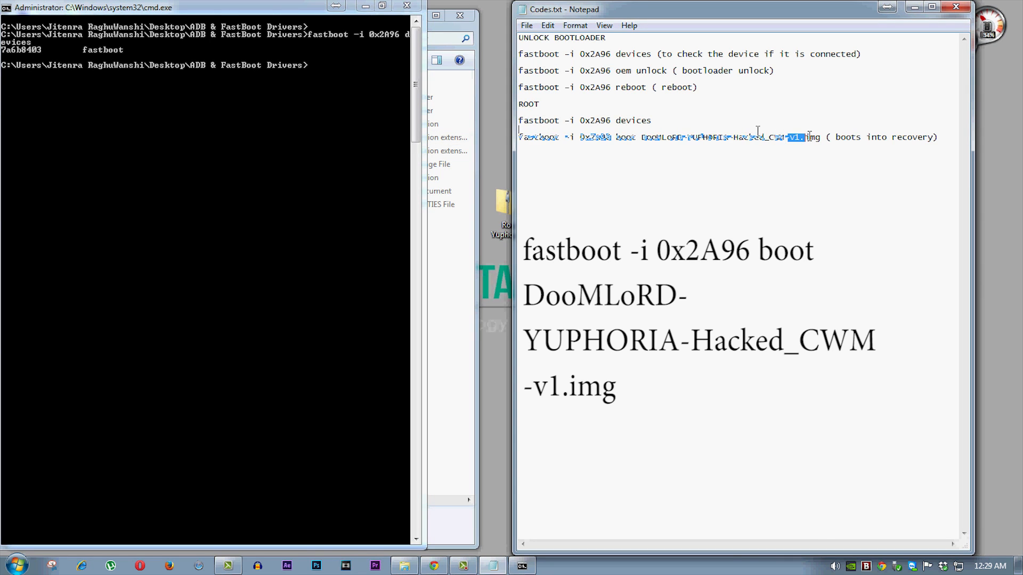
# Copy the fastboot boot command for DooMLoRD-YUPHORIA-Hacked_CWM-v1.img from Notepad into the console
pyautogui.rightClick(665, 137)
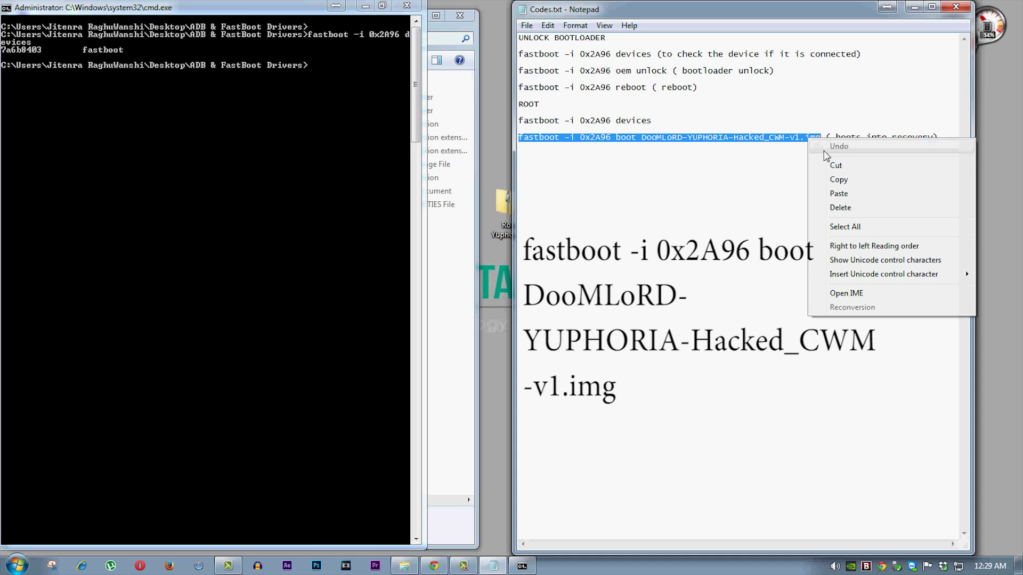
pyautogui.moveTo(839, 180)
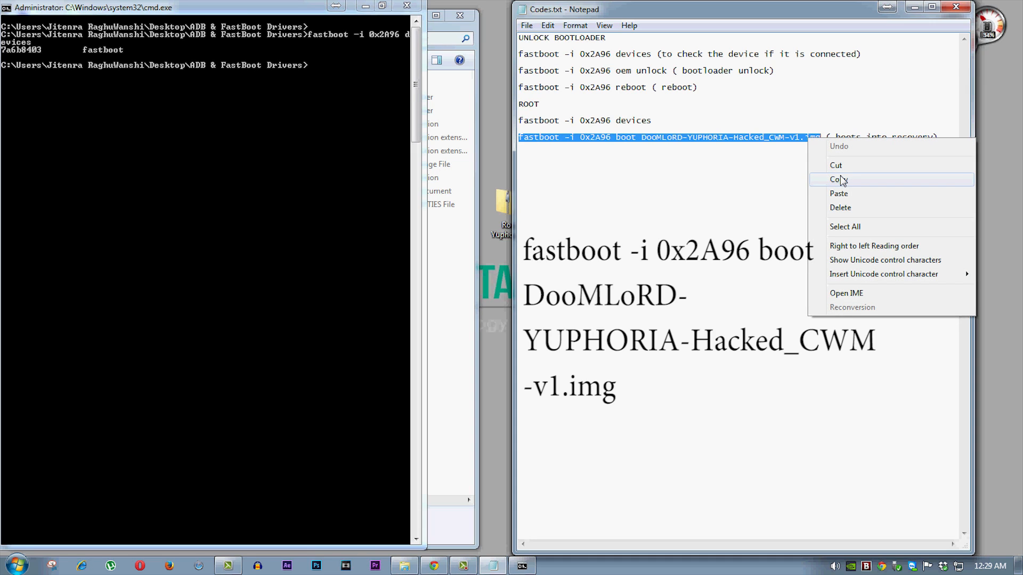
pyautogui.click(838, 179)
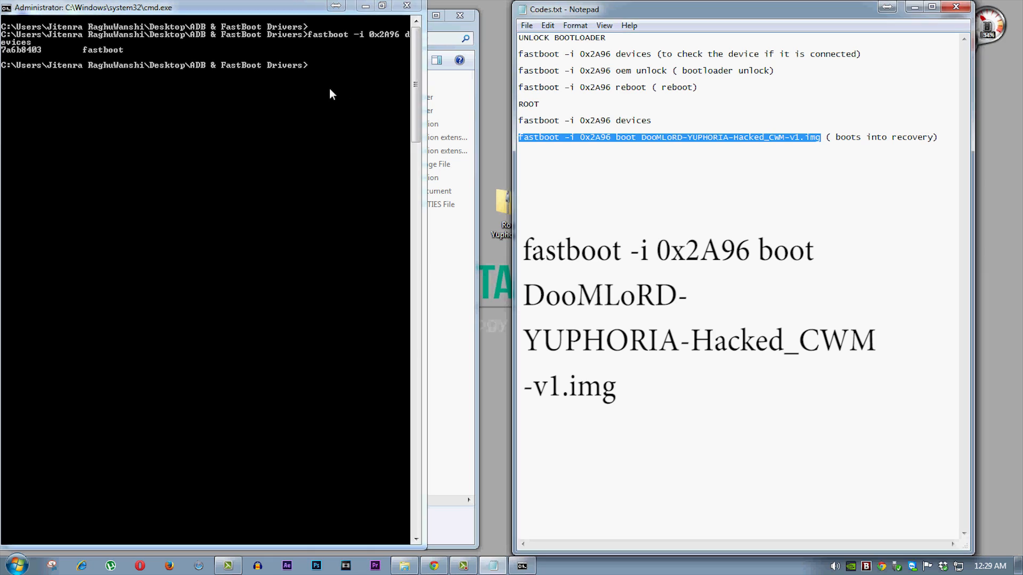
pyautogui.rightClick(316, 70)
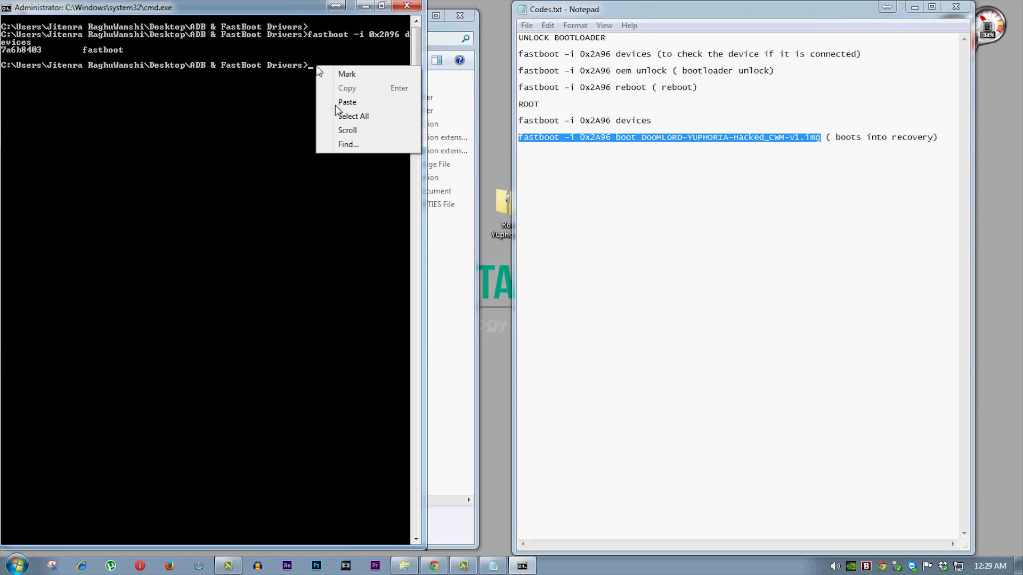
pyautogui.click(347, 102)
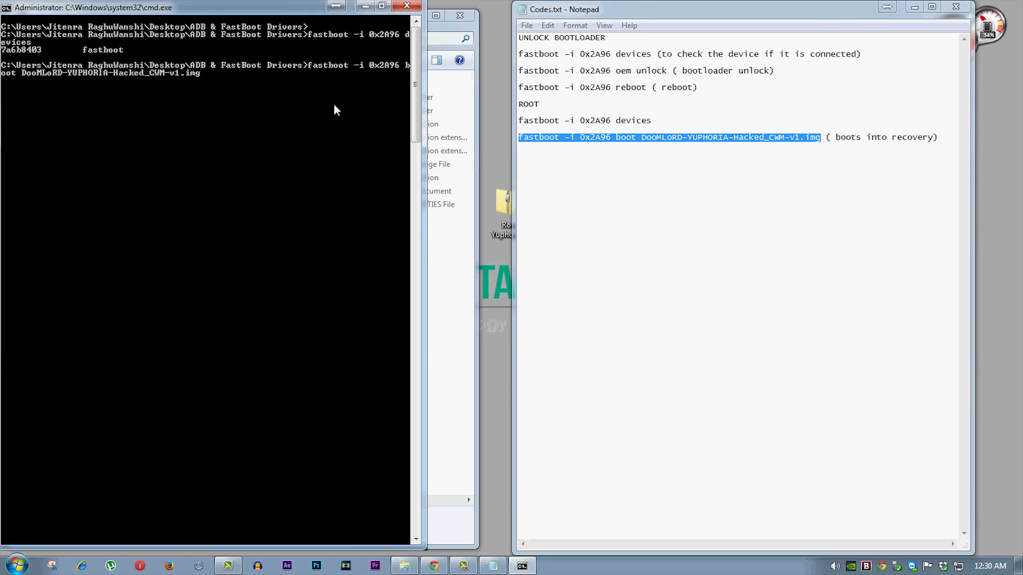